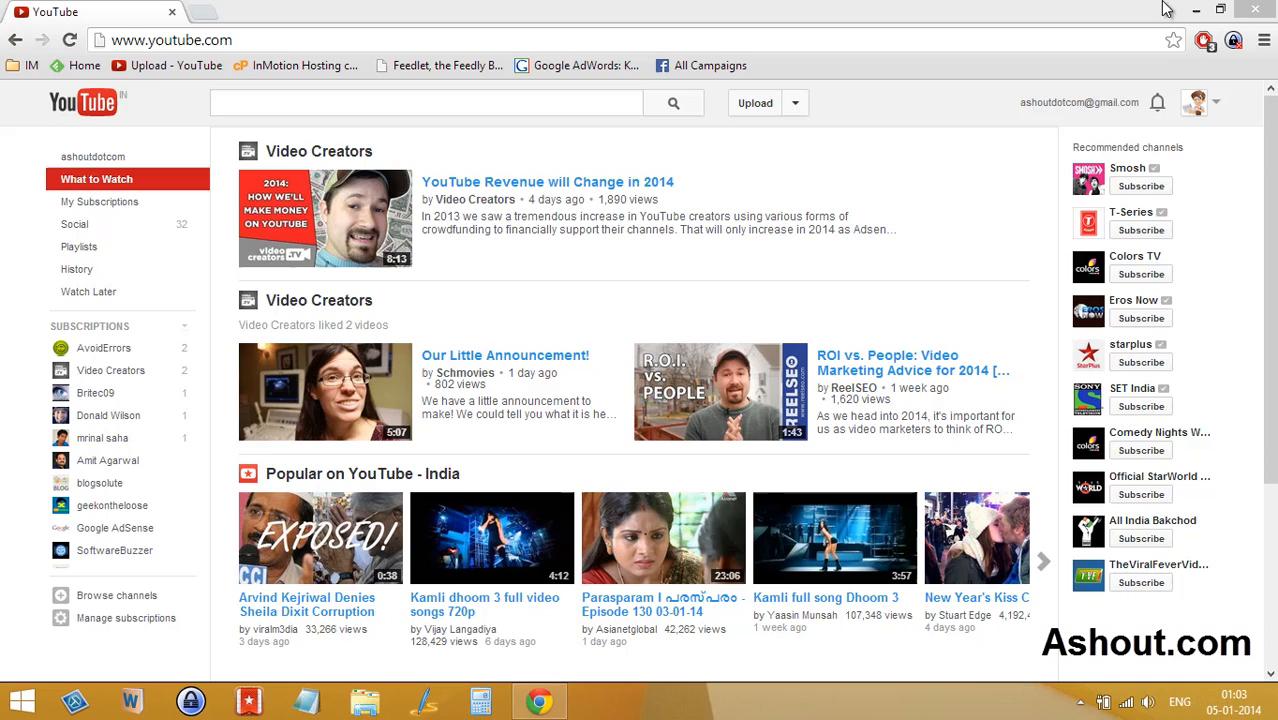
mouse_move(1143, 14)
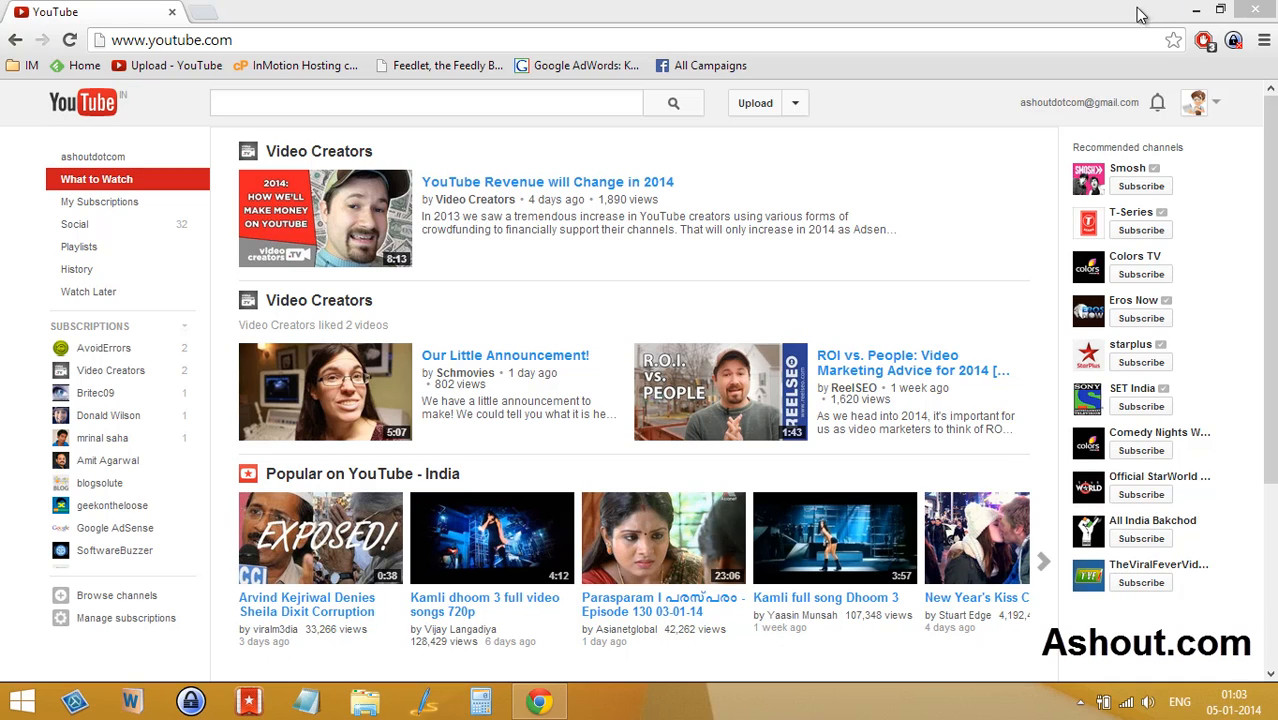
mouse_move(1107, 98)
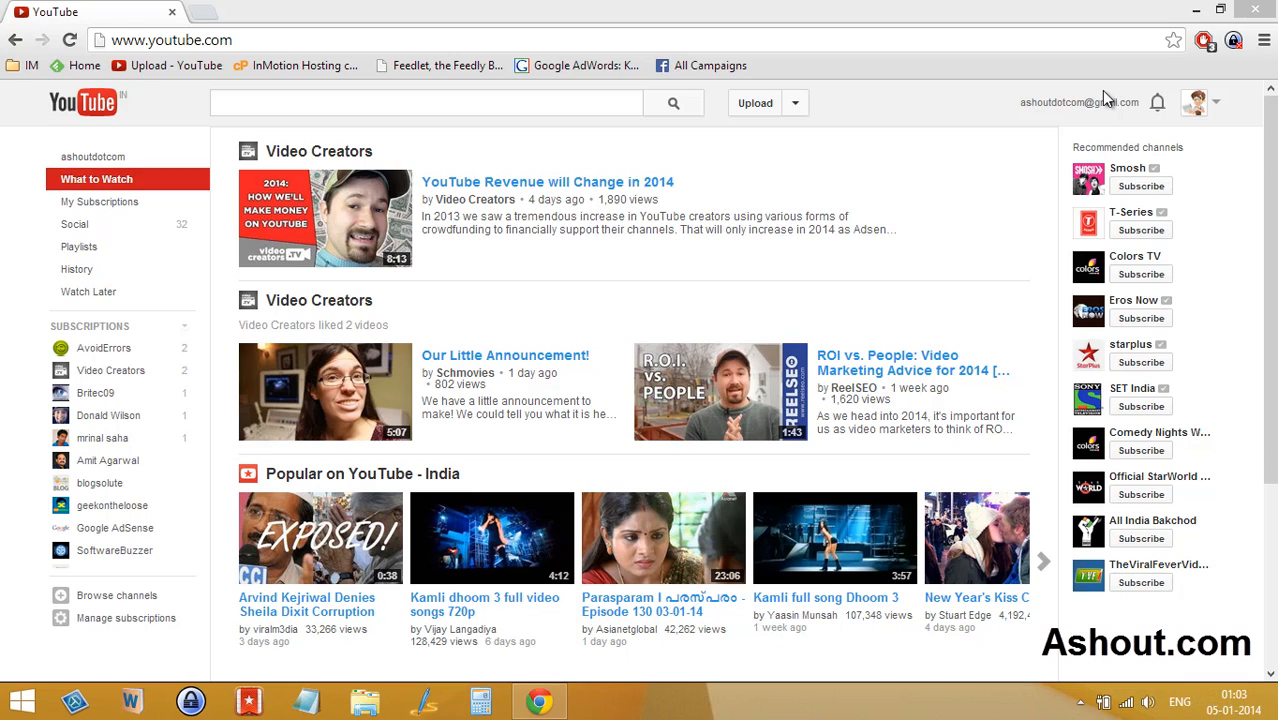
mouse_move(1230, 108)
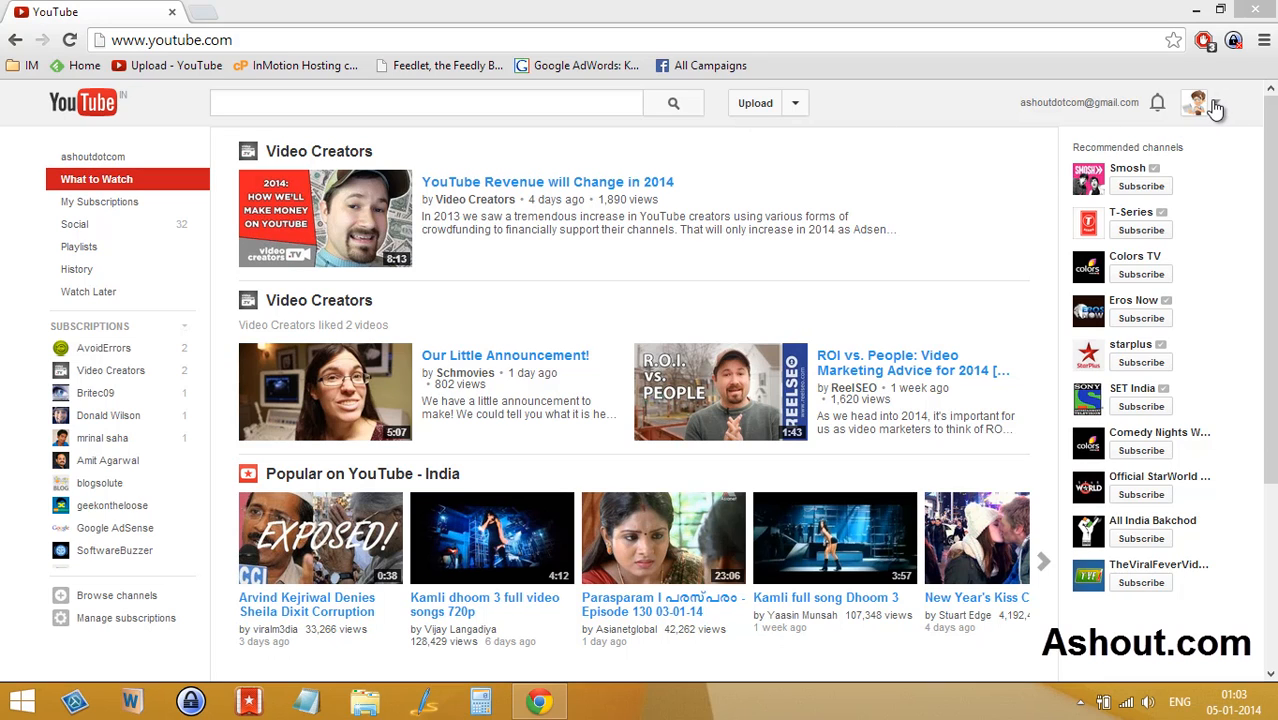
Reach the account settings Overview page via the avatar menu's YouTube settings link.
left_click(1196, 102)
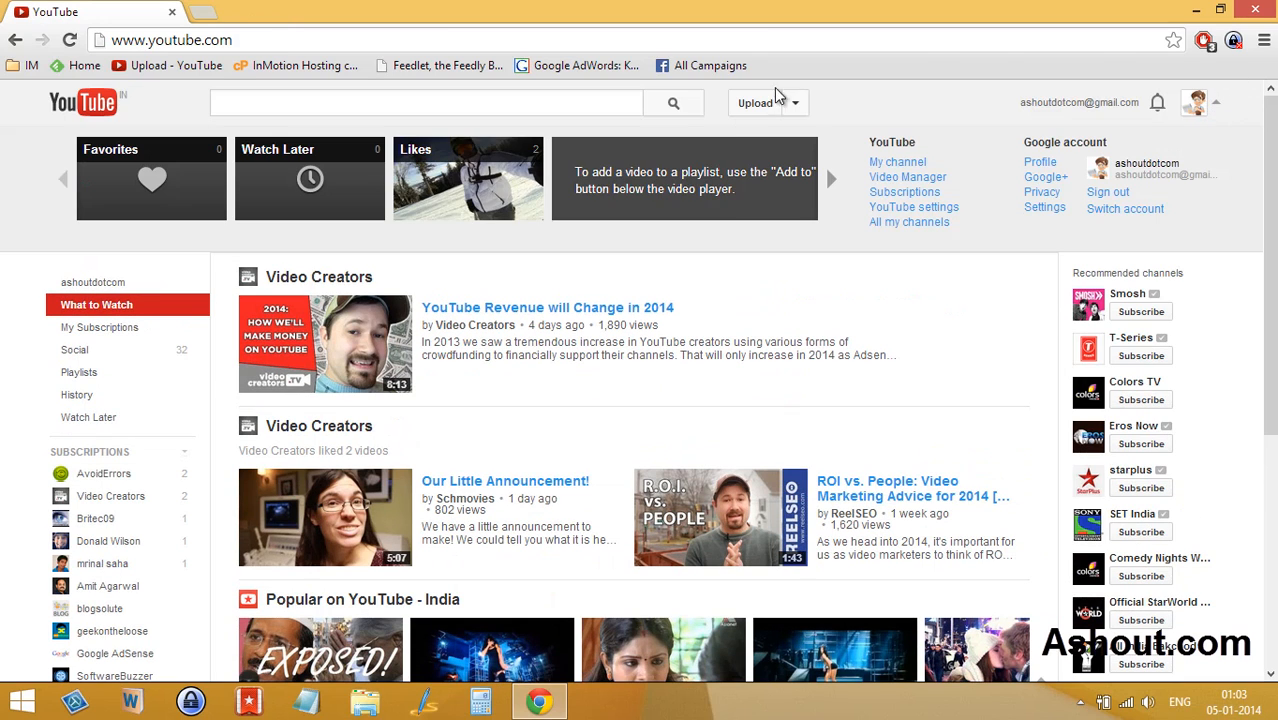
mouse_move(913, 207)
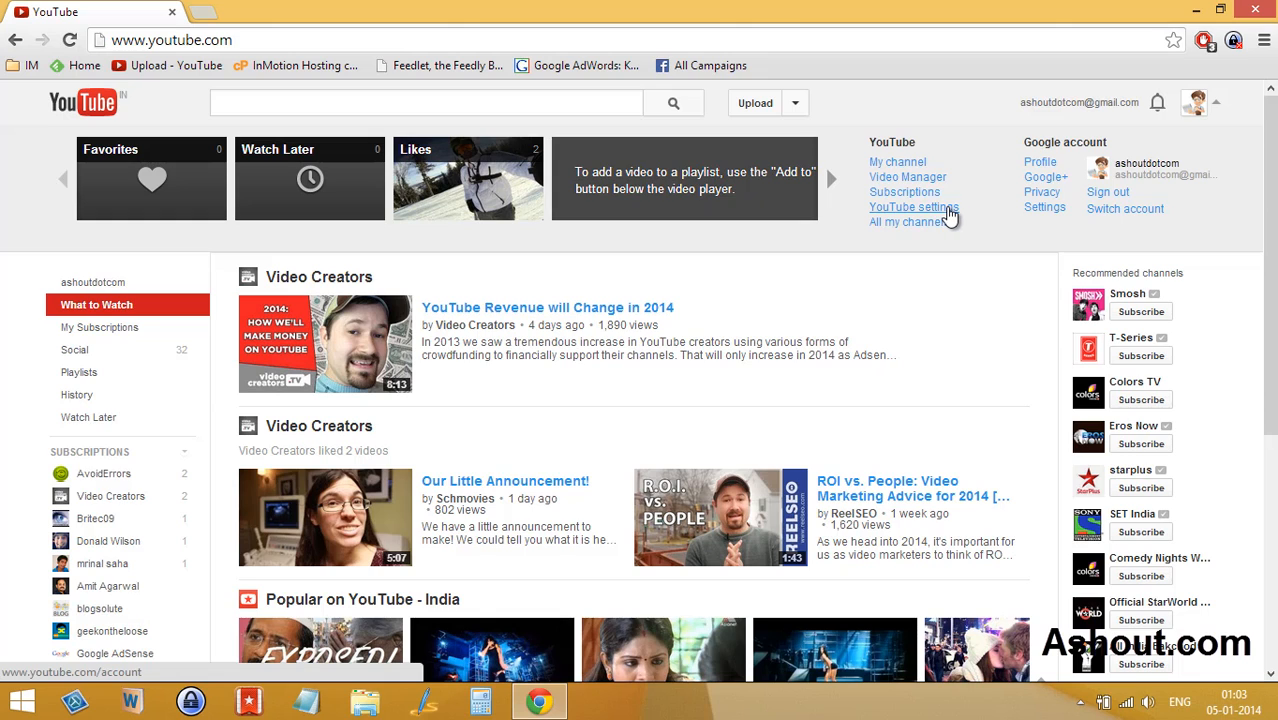
left_click(913, 207)
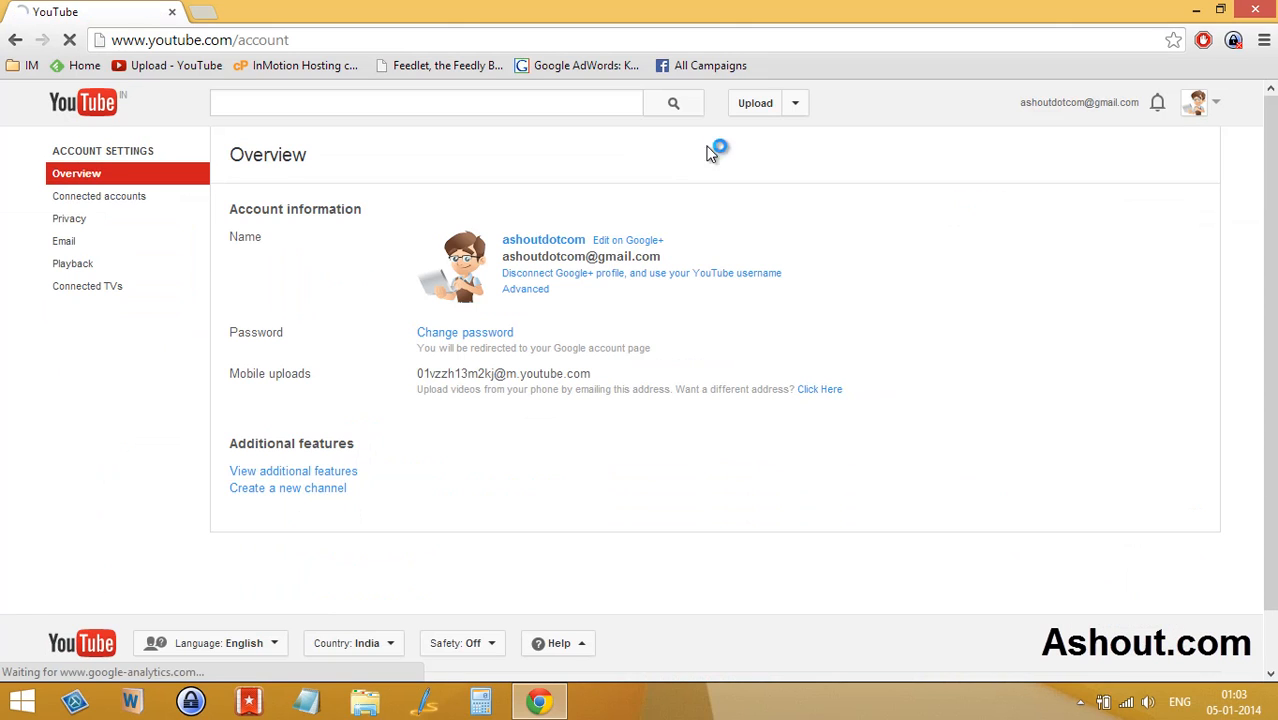
In Playback settings, uncheck 'Show annotations on videos'.
left_click(72, 263)
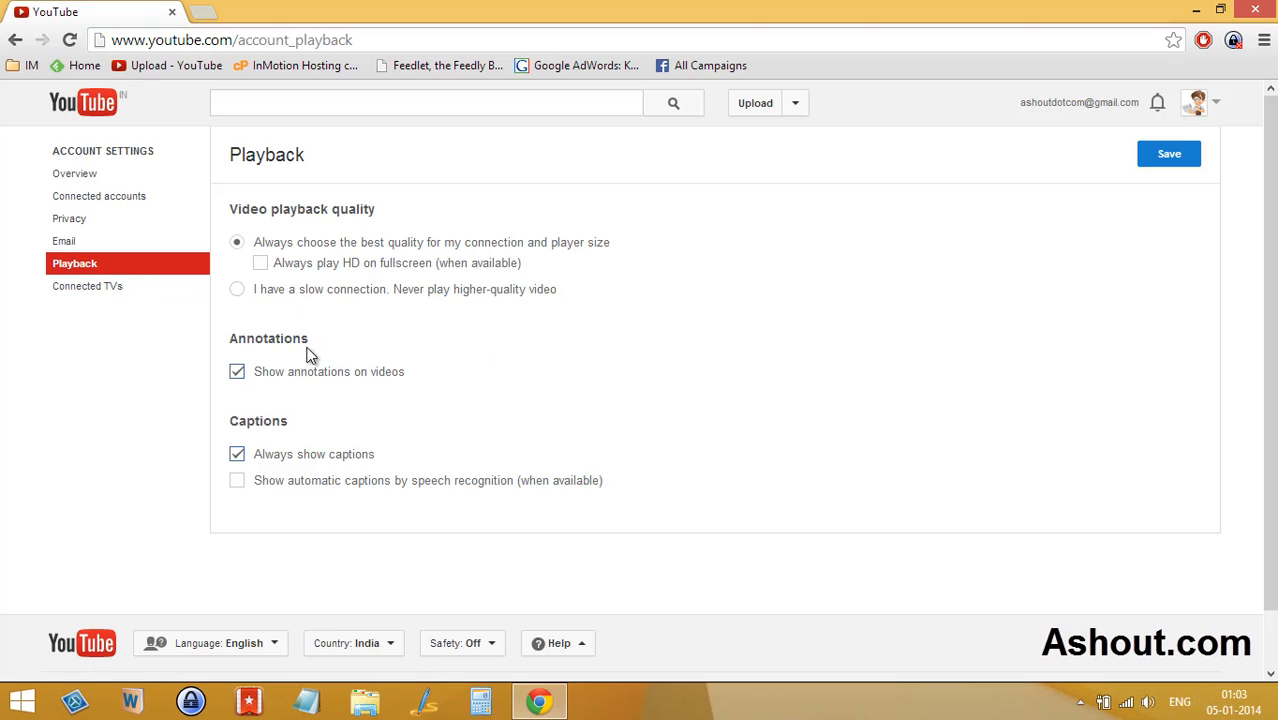
mouse_move(278, 388)
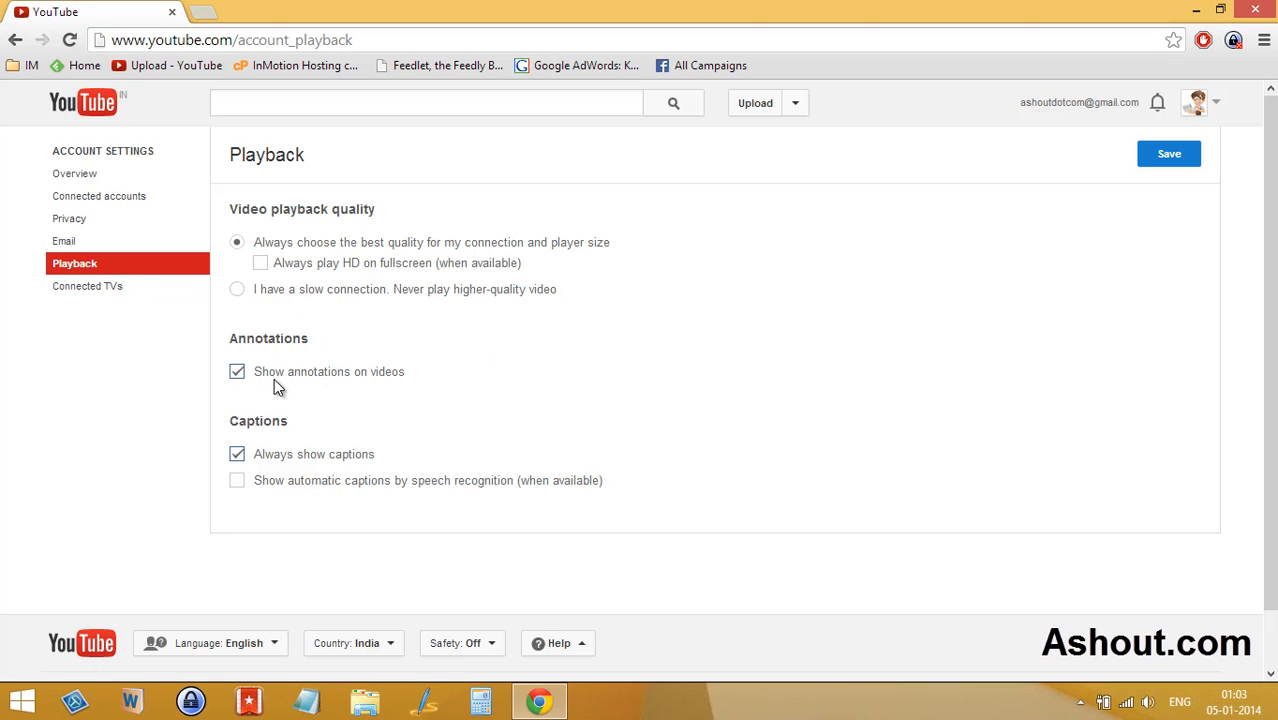
mouse_move(372, 384)
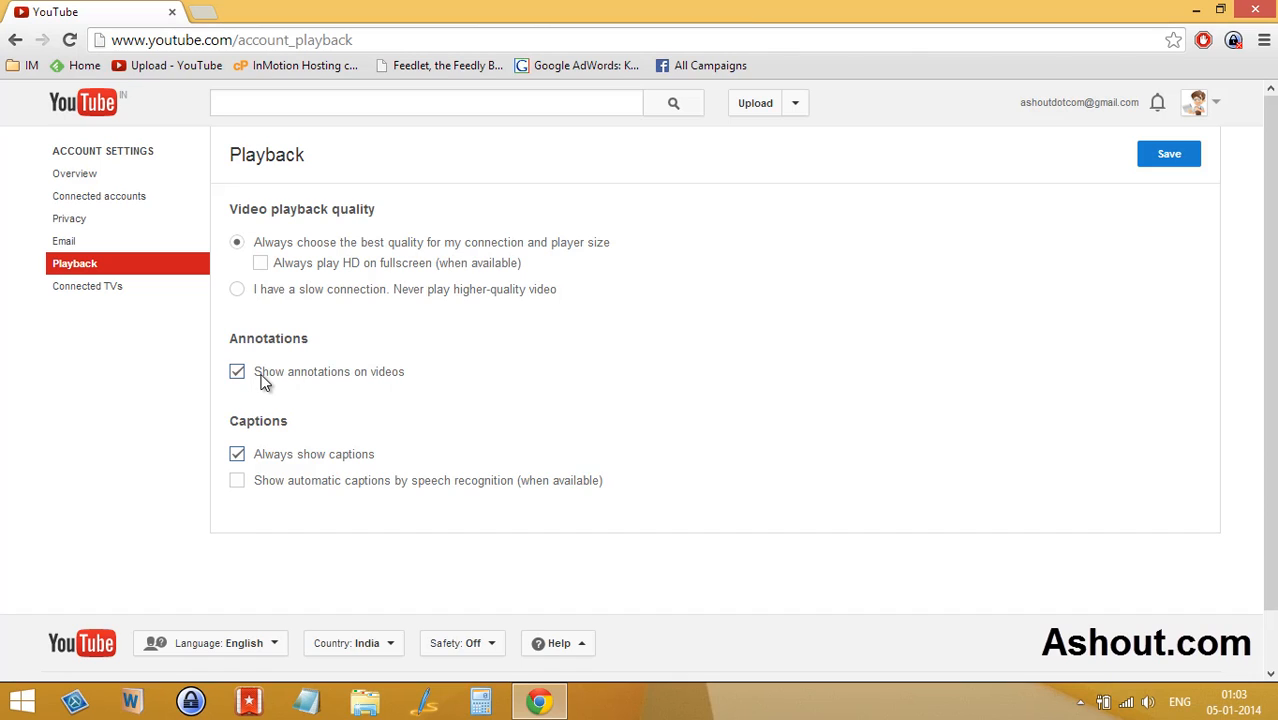
left_click(237, 371)
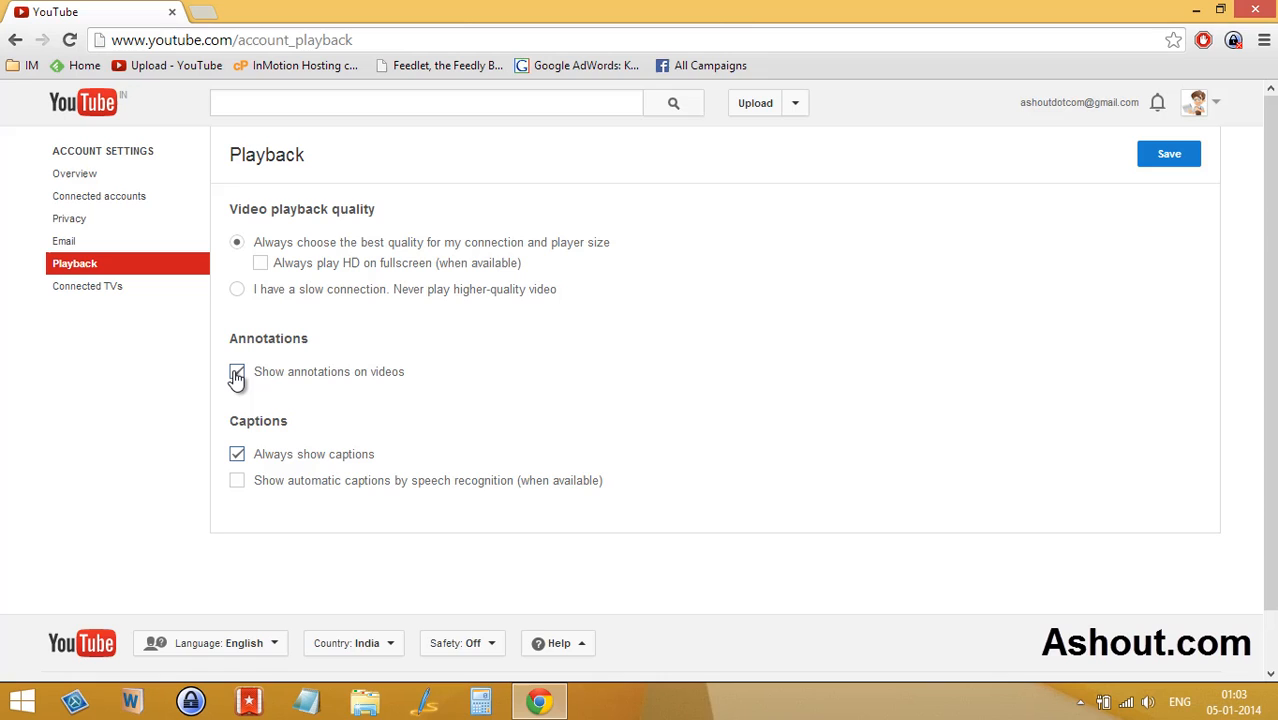
left_click(237, 371)
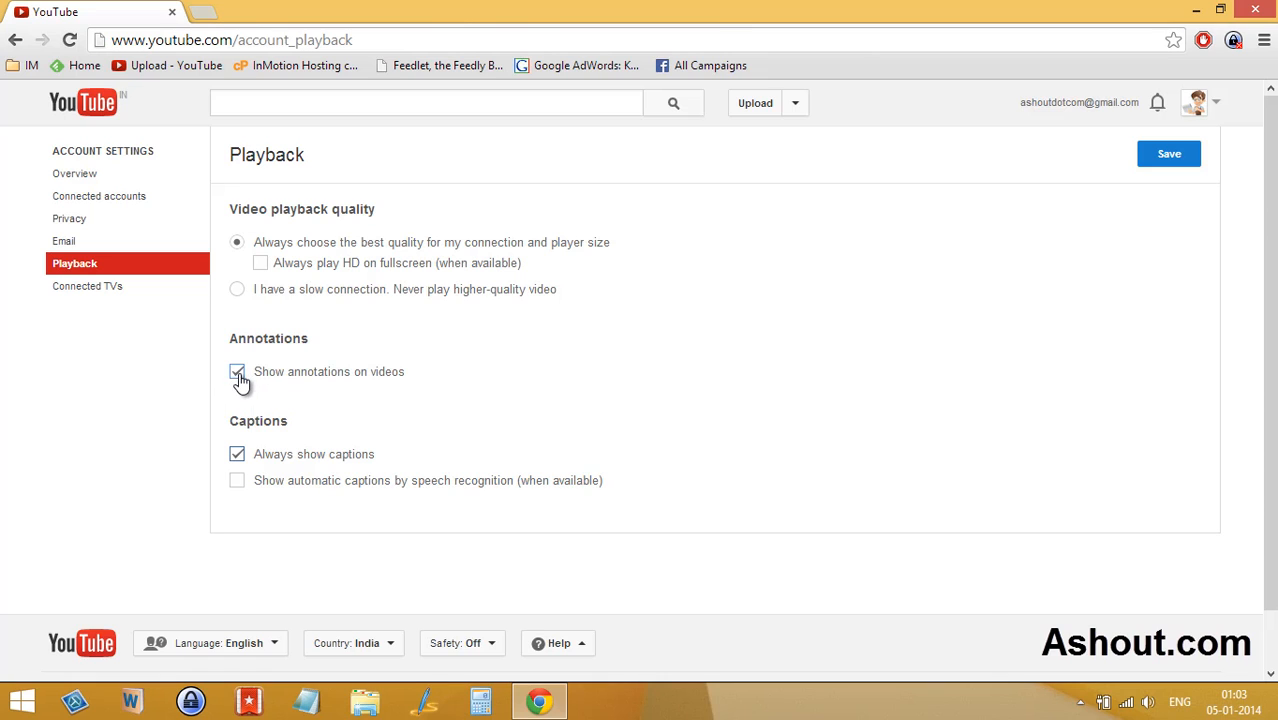
left_click(1169, 153)
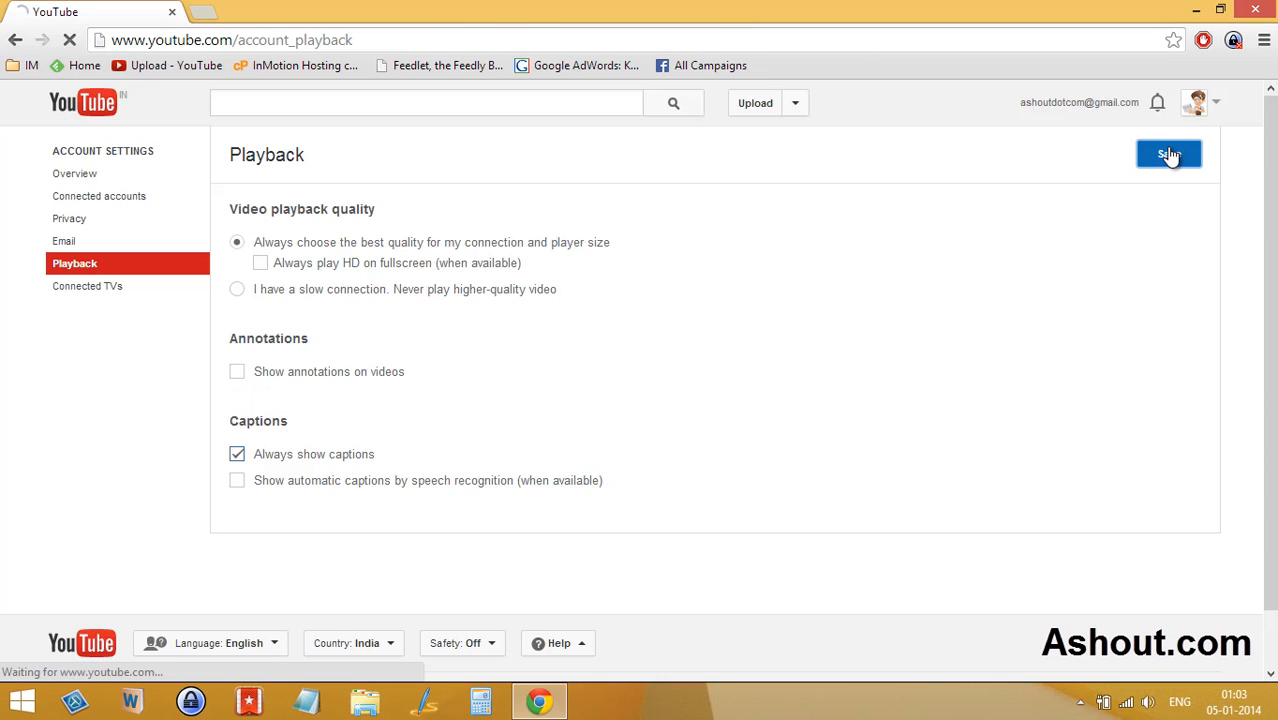
Save the Playback settings so the 'Your changes were saved' banner appears.
left_click(1168, 153)
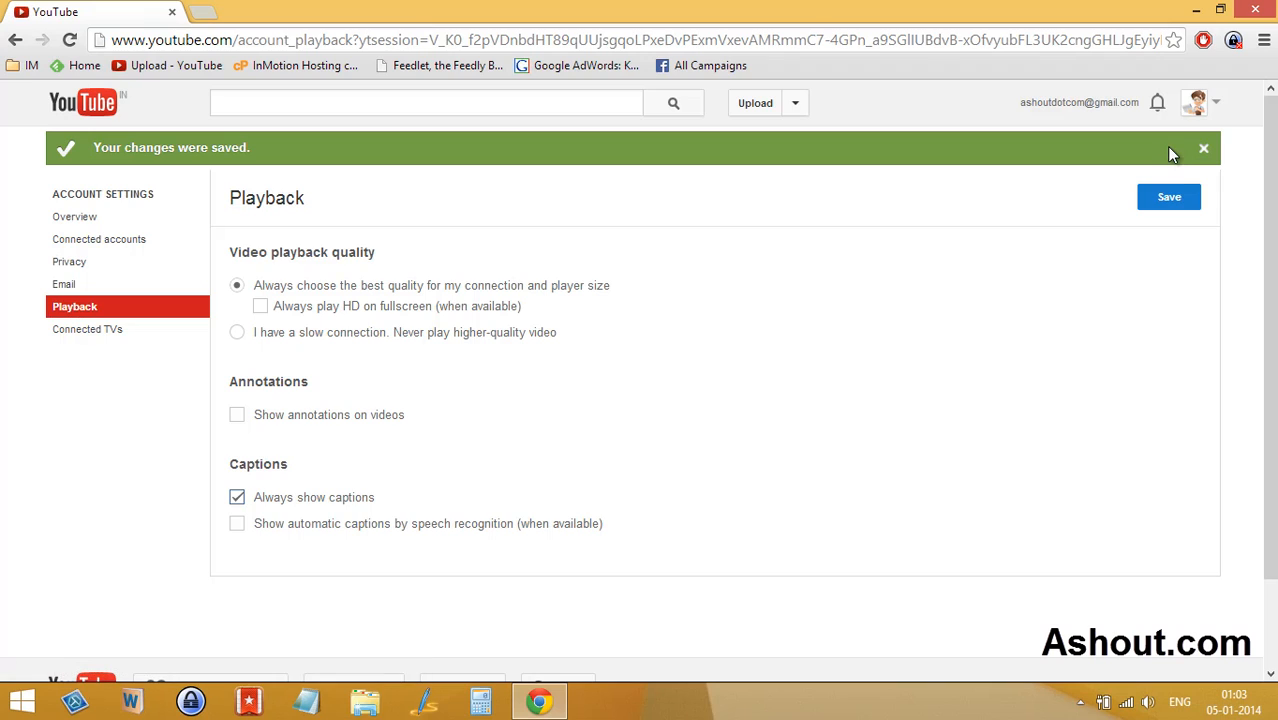
mouse_move(1168, 138)
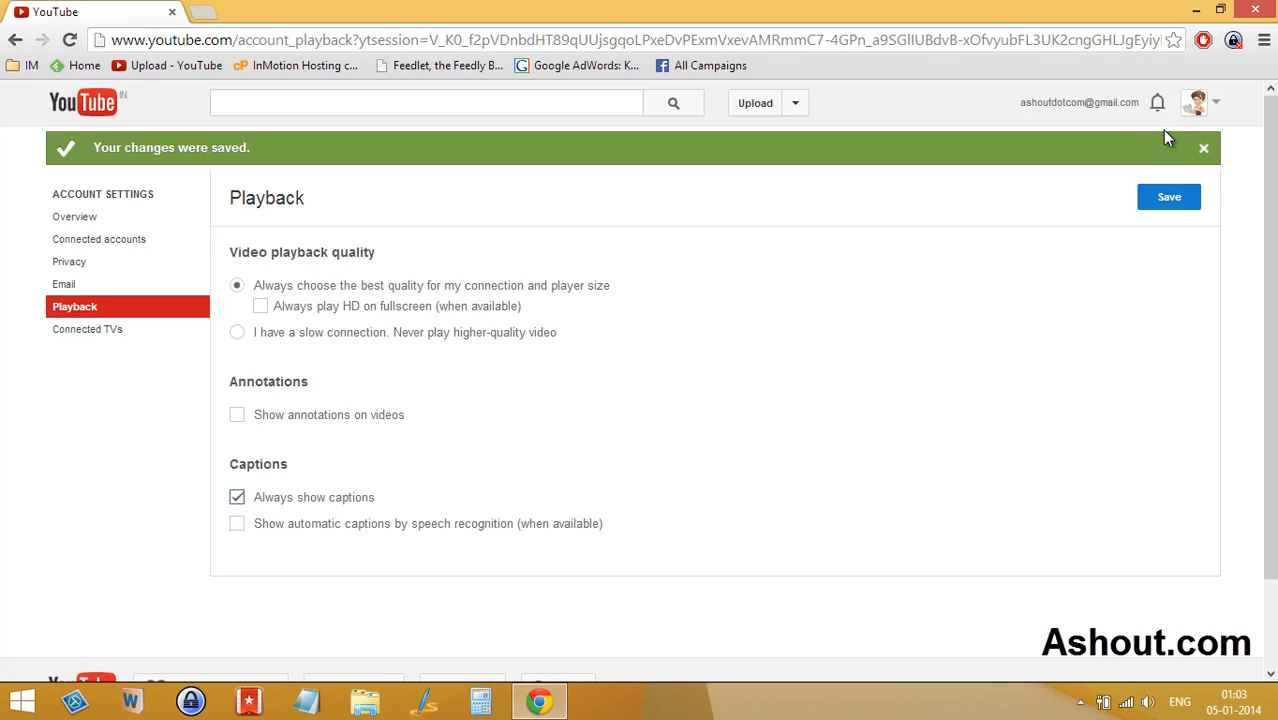